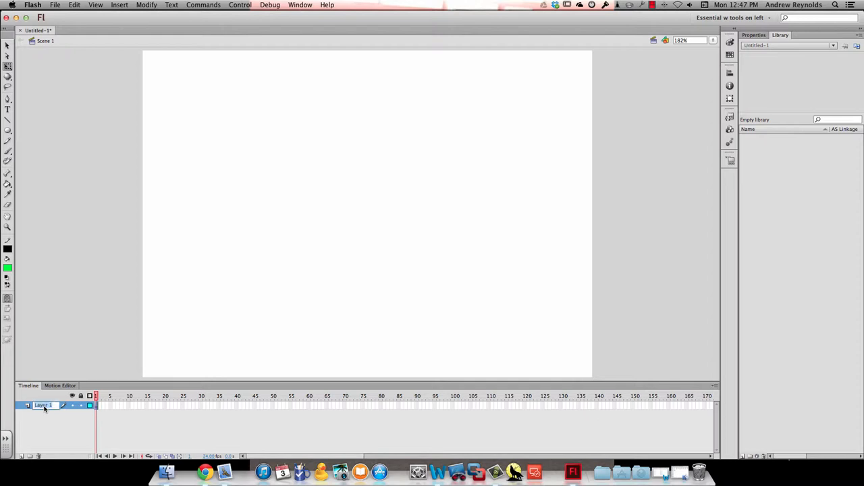
Rename Layer 1 to 'Ball', draw a green circle top-left, and select it
type("Ball")
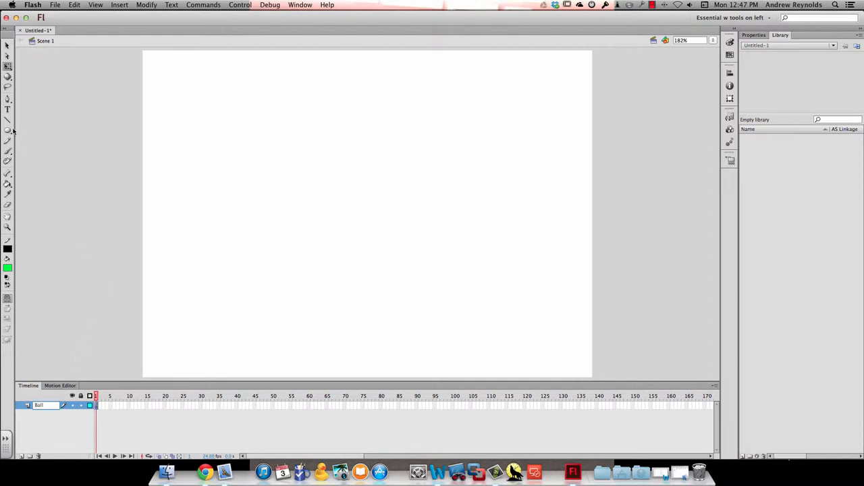
left_click_drag(191, 79, 245, 123)
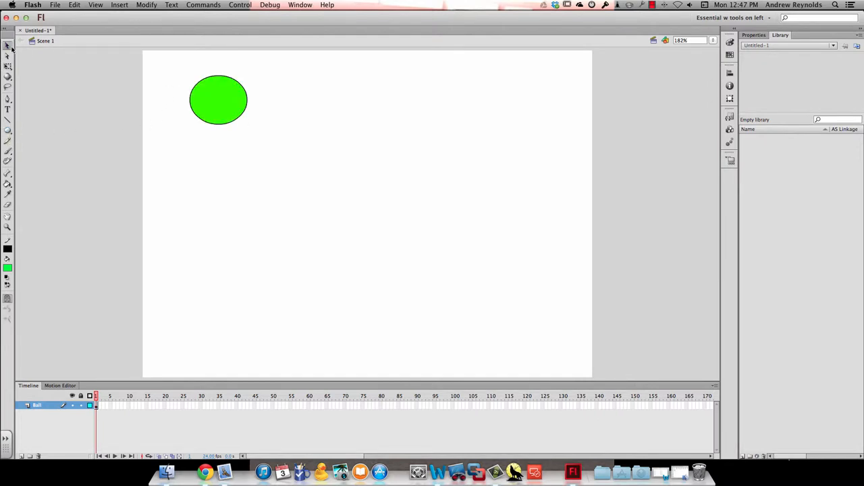
left_click(218, 100)
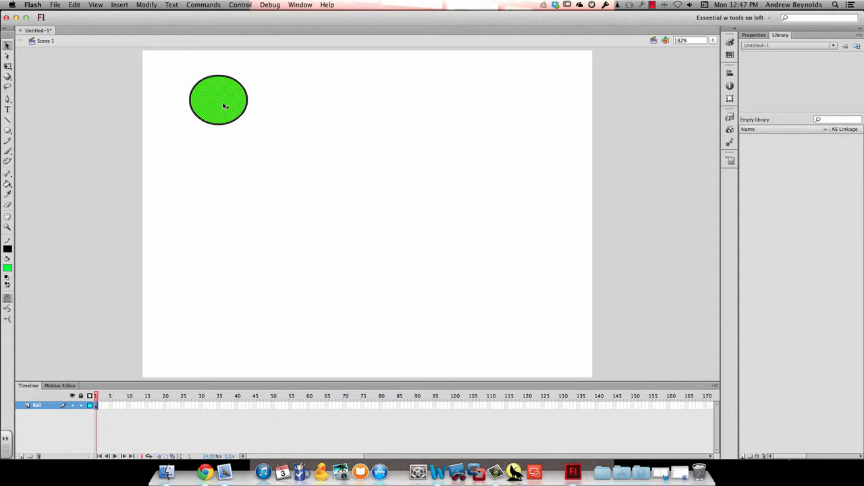
Convert the green circle into a graphic symbol named 'Ball'
right_click(225, 101)
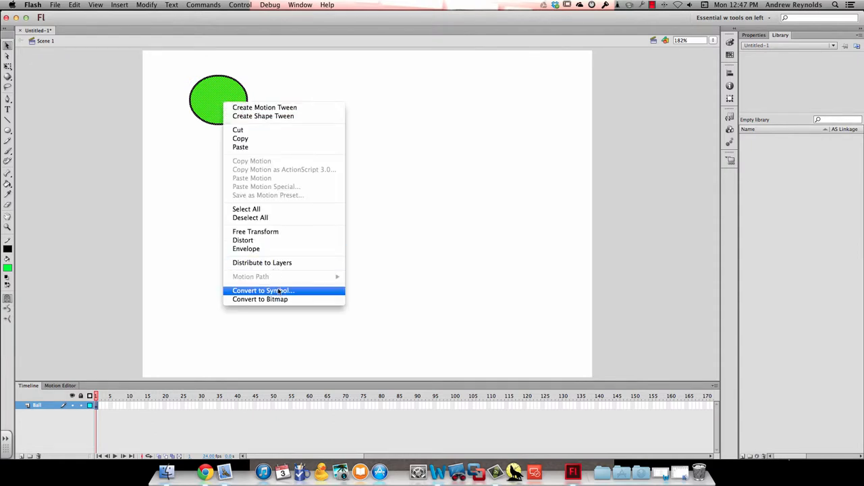
left_click(263, 291)
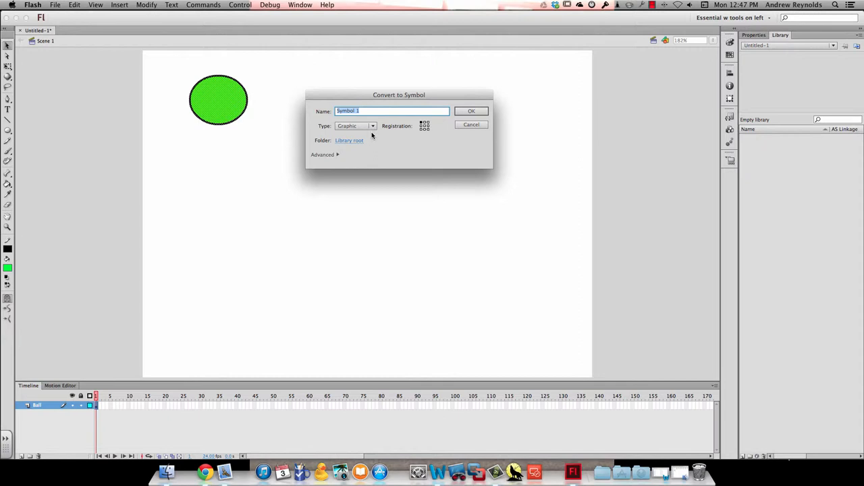
type("Ball")
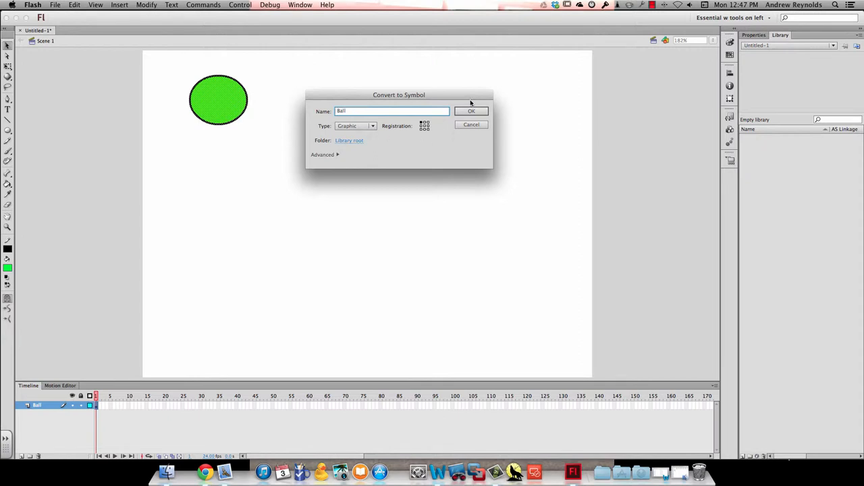
left_click(471, 110)
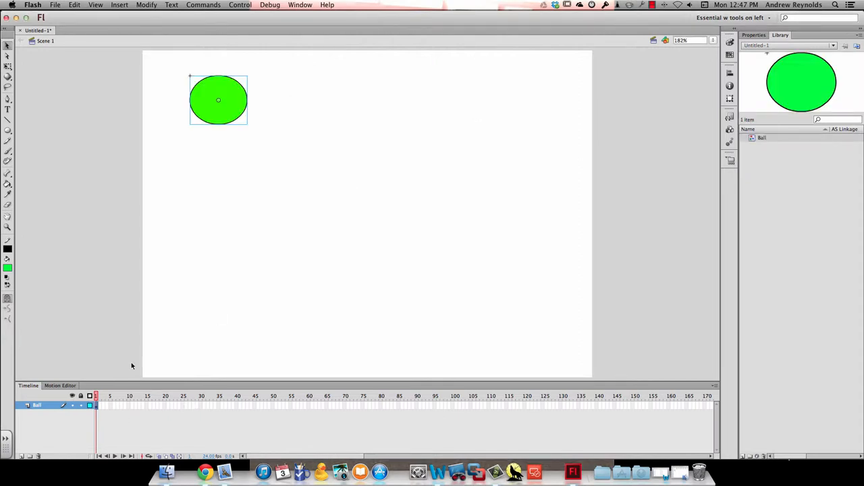
Add a 24-frame motion tween to the Ball layer and insert a new layer above
right_click(95, 405)
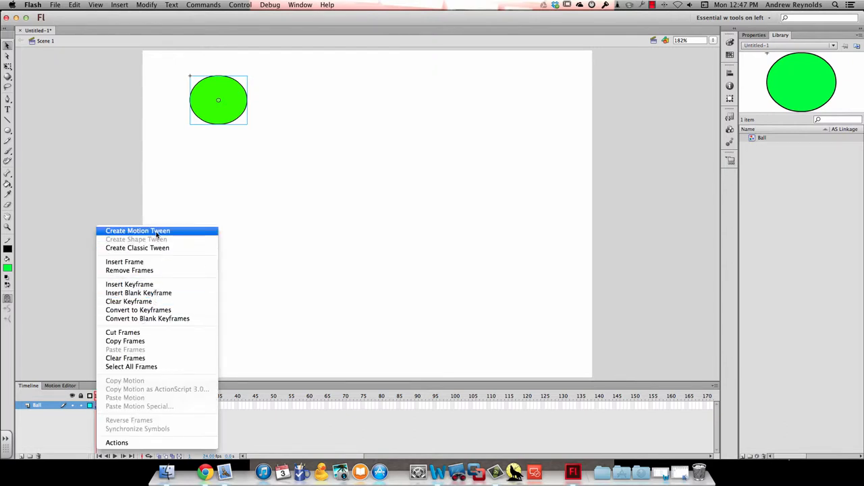
left_click(137, 231)
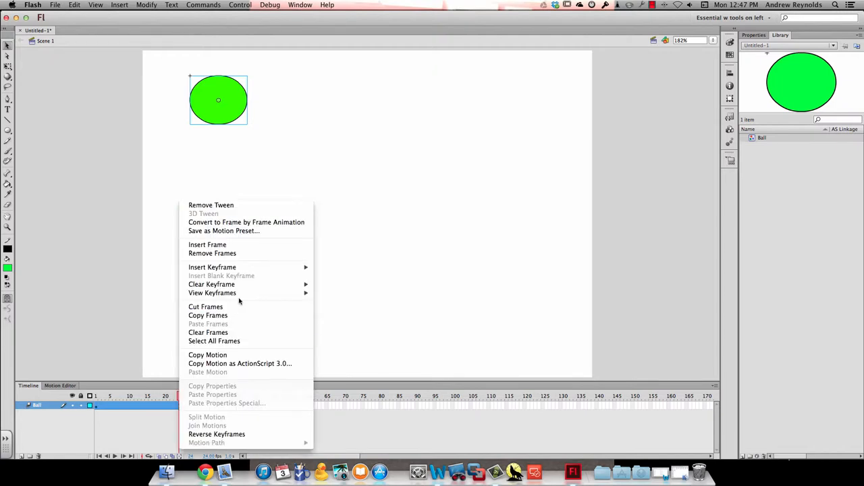
mouse_move(212, 266)
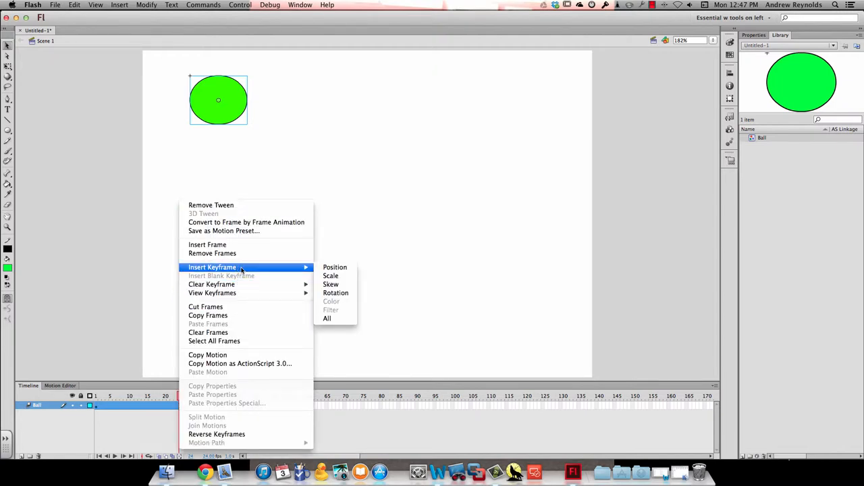
left_click(327, 318)
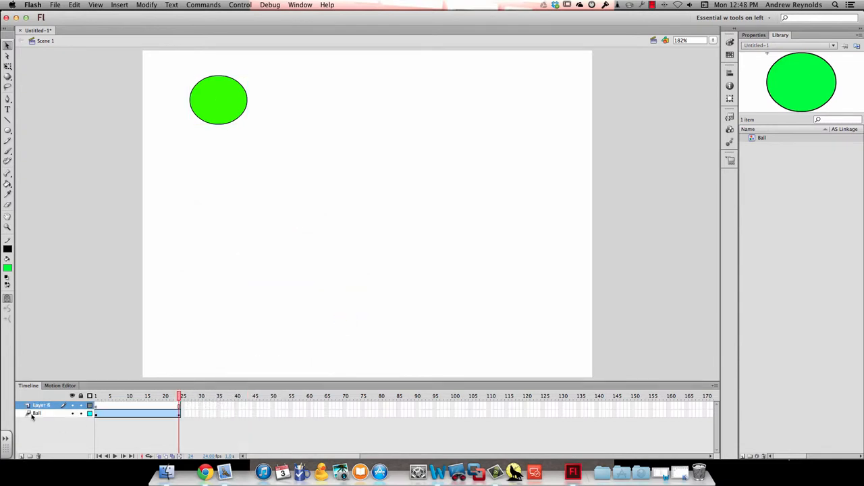
Rename the new layer 'Ground', draw a horizontal line across the lower stage, and lock it
double_click(42, 405)
type("Ground")
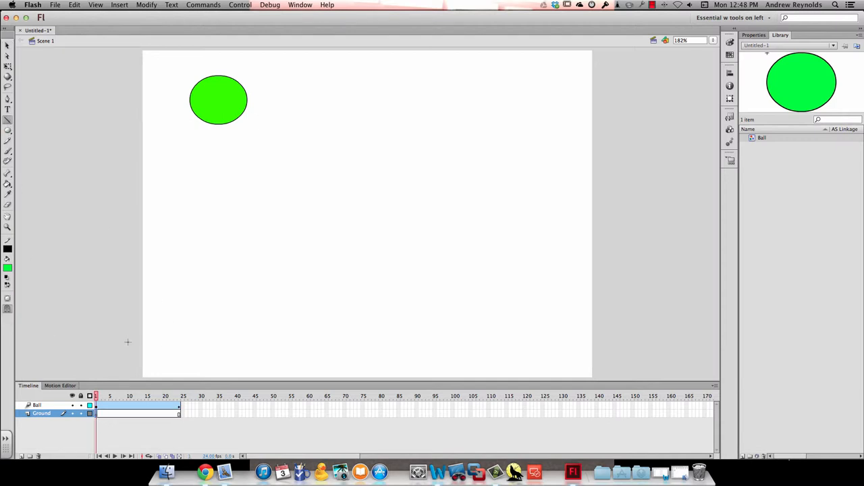
left_click_drag(128, 339, 635, 342)
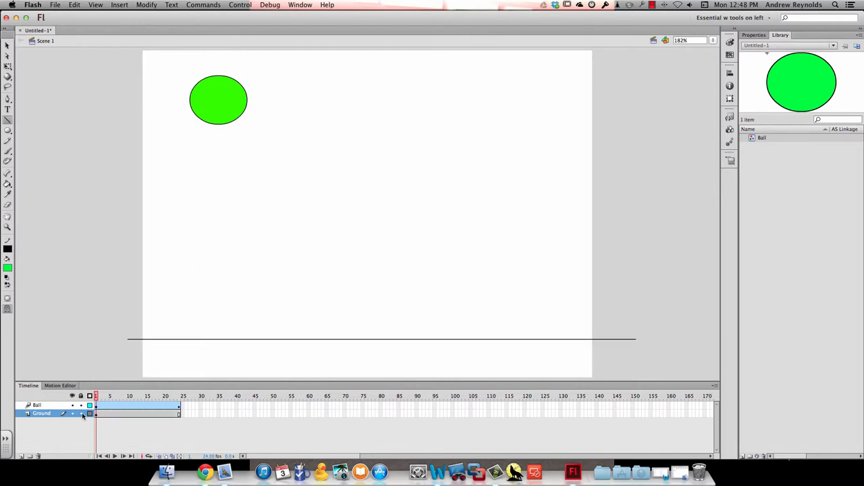
left_click(36, 405)
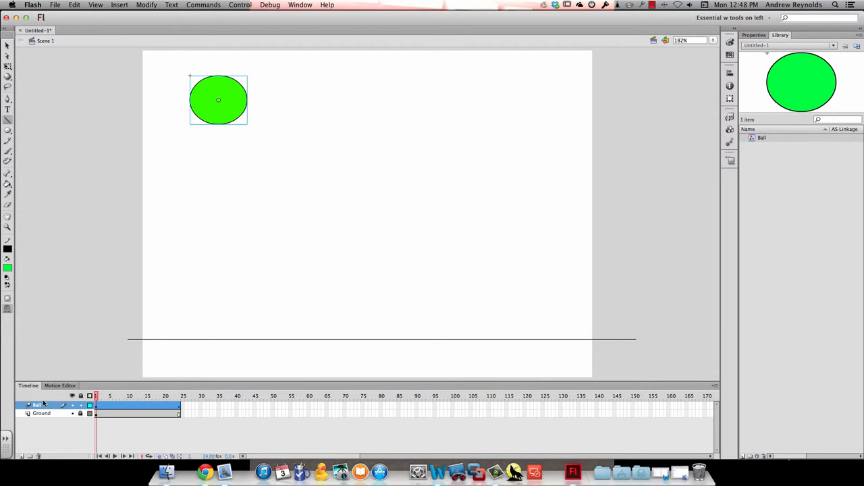
mouse_move(129, 407)
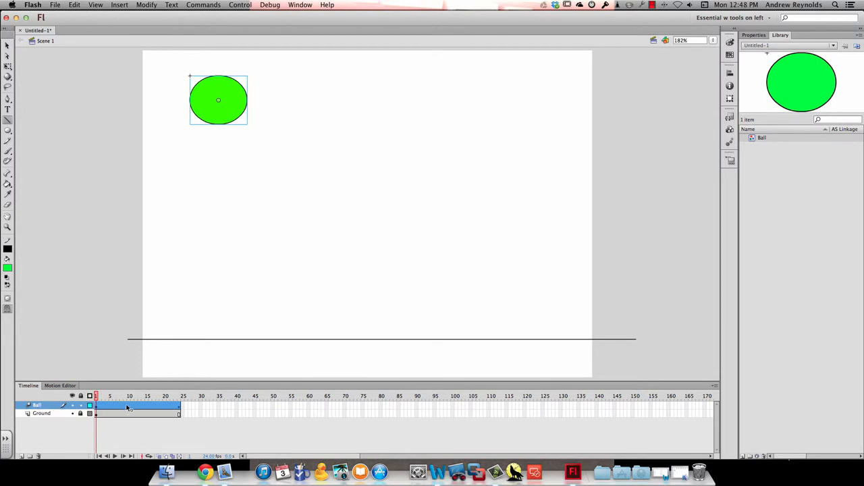
Insert an all-properties keyframe at frame 10 and move the ball onto the ground line
right_click(130, 405)
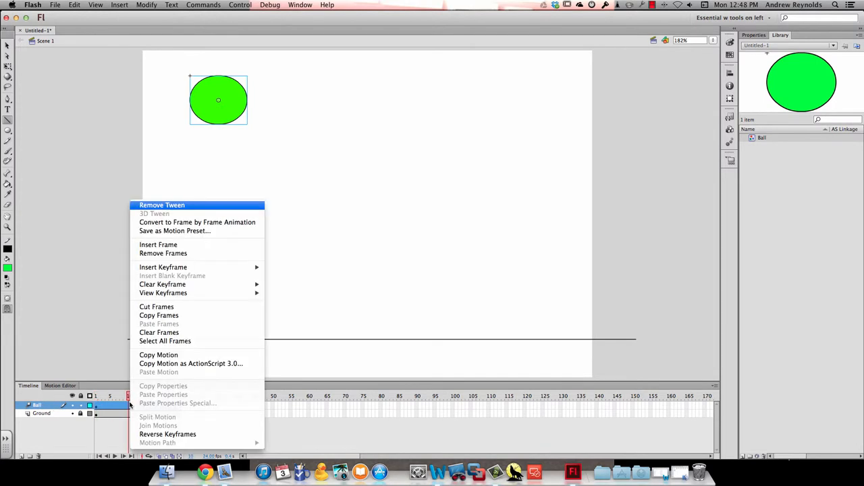
mouse_move(163, 267)
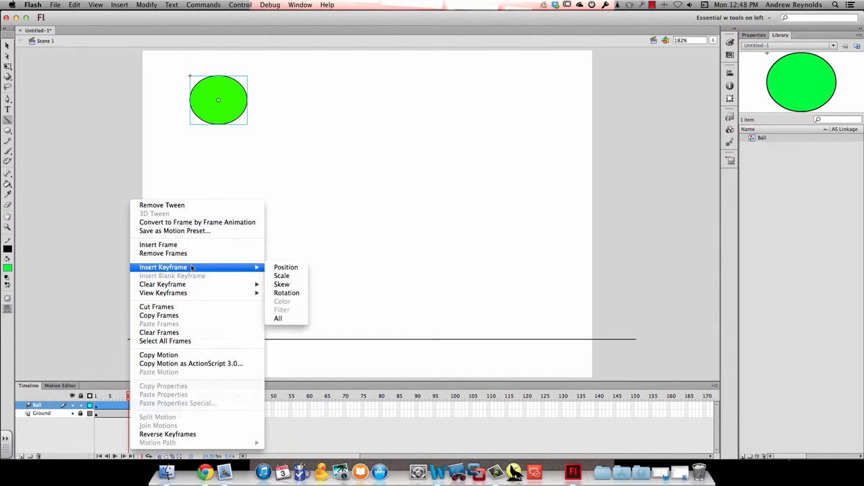
mouse_move(278, 318)
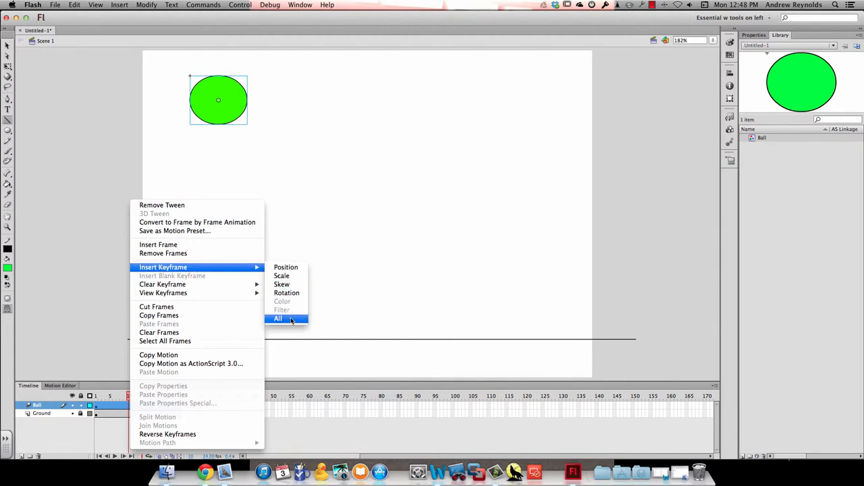
left_click(277, 319)
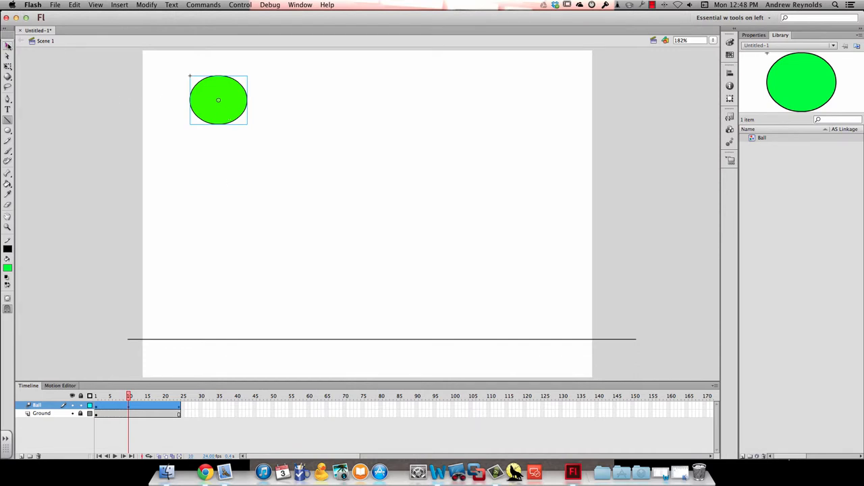
left_click_drag(218, 99, 218, 309)
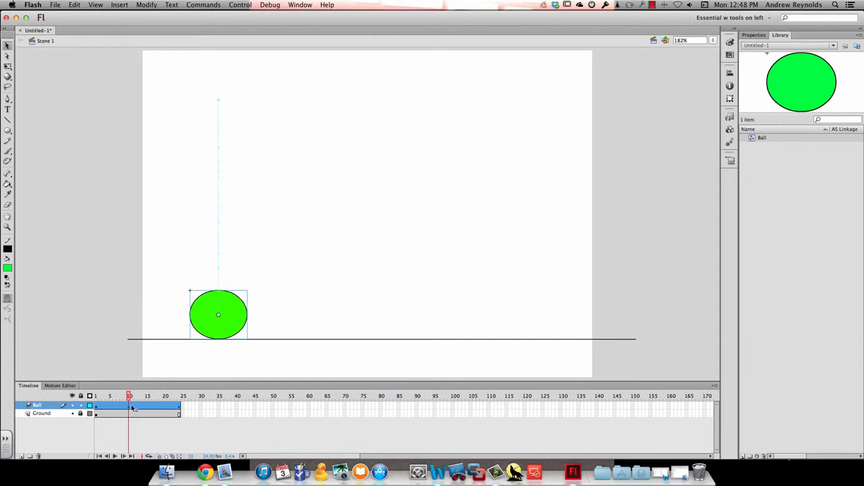
Insert an all-properties keyframe at frame 11 and select the ball for free transform
right_click(132, 405)
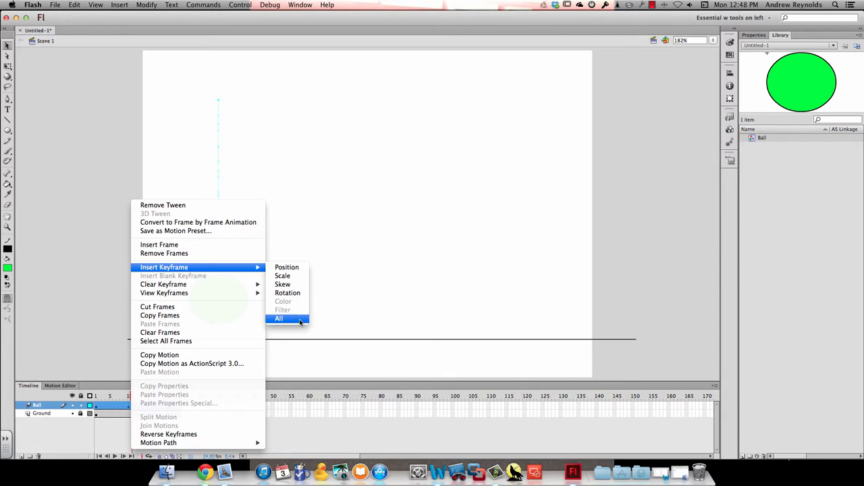
left_click(278, 318)
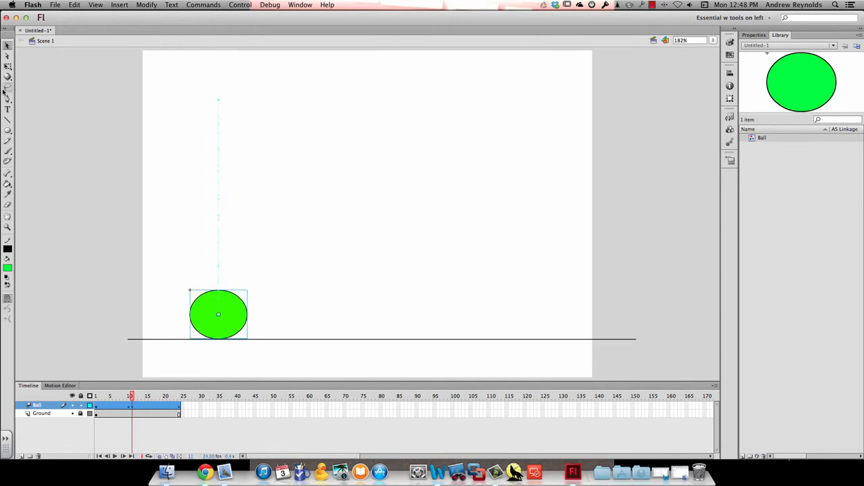
left_click(218, 314)
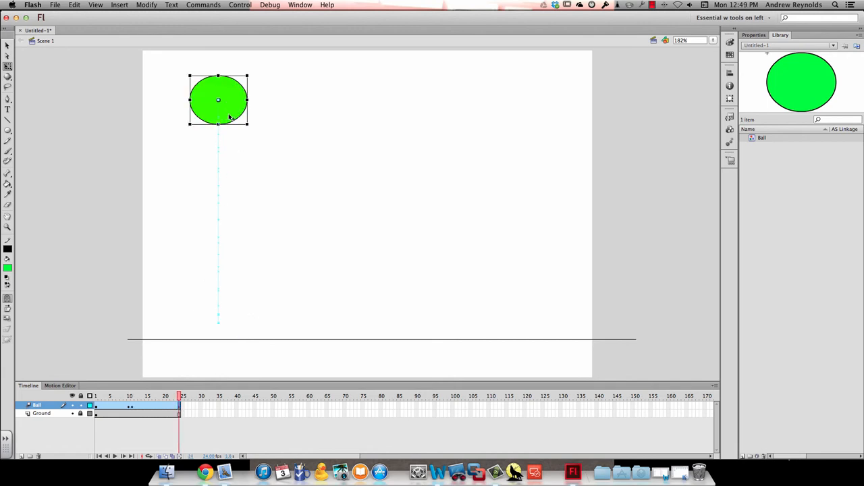
mouse_move(230, 101)
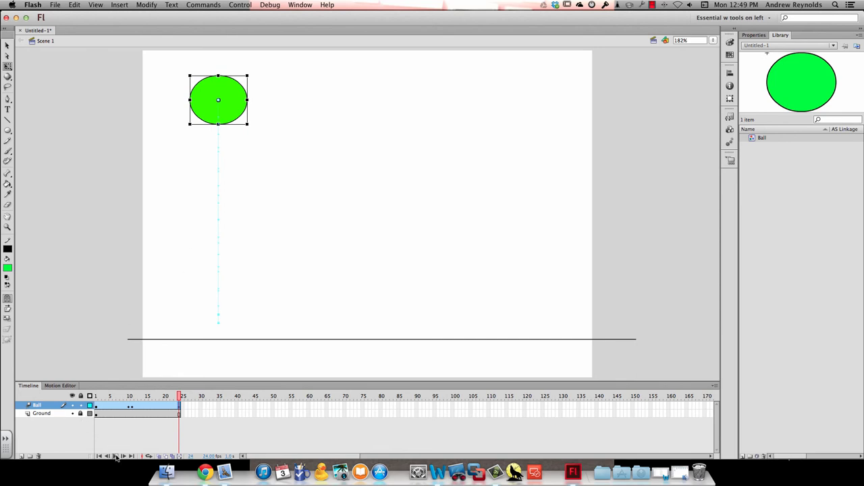
mouse_move(114, 456)
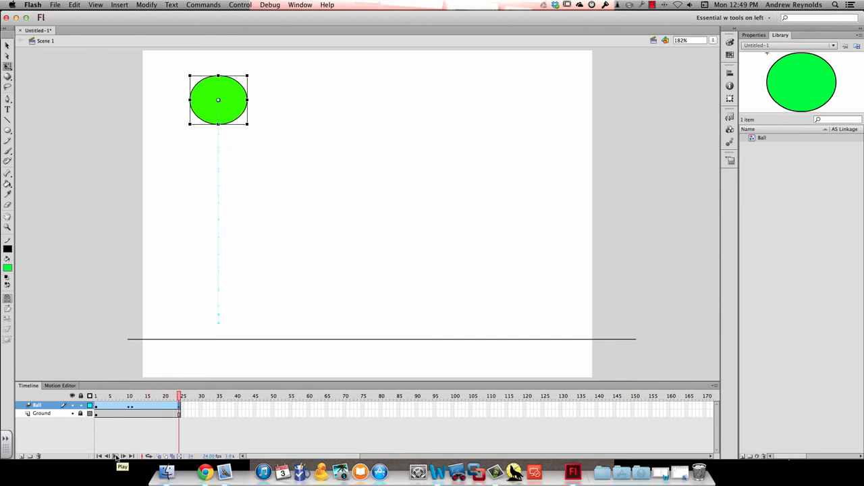